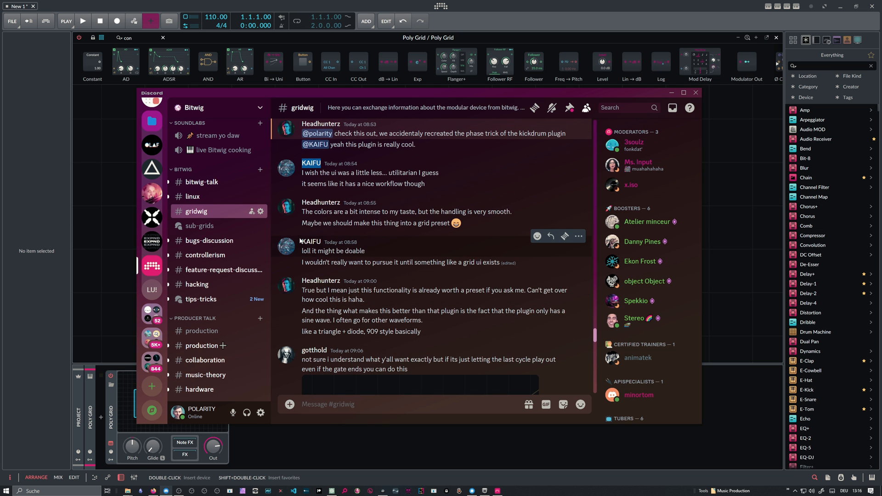
Scroll away from the Discord gridwig chat back to the empty Poly Grid patch
scroll(down, 3)
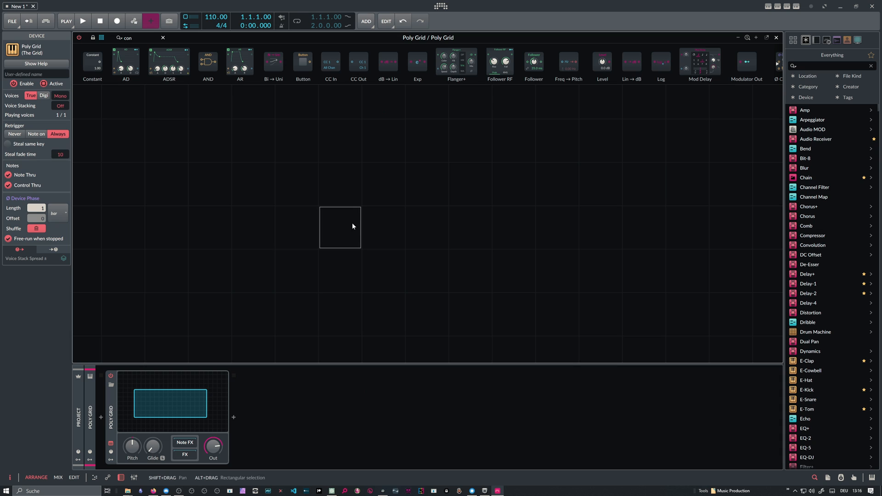
mouse_move(346, 227)
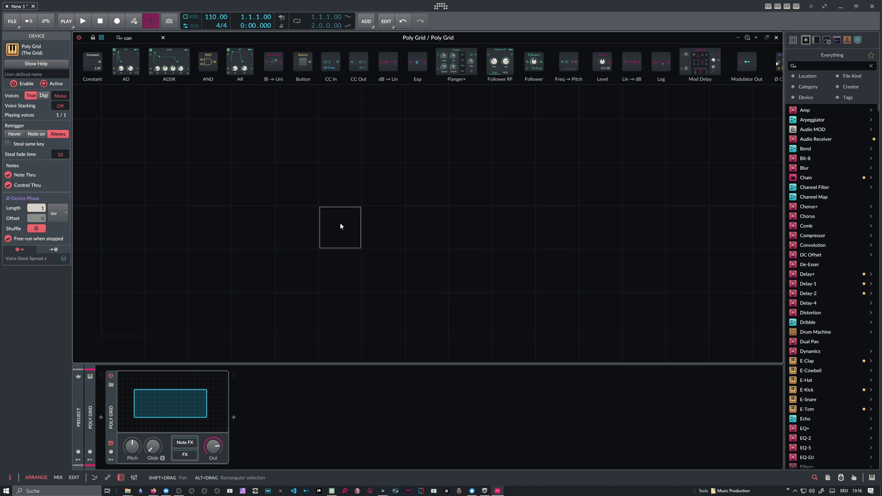
mouse_move(132, 48)
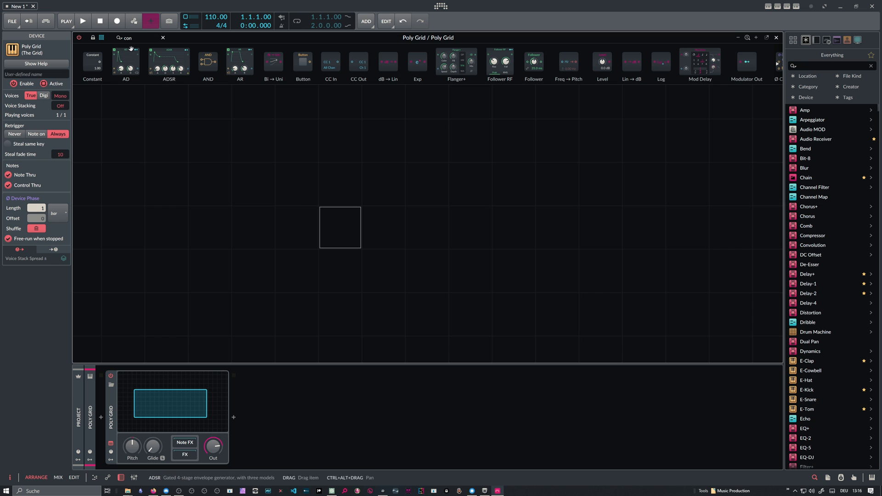
Search for 'sin' and 'ad' to place a Sine oscillator and two AD envelopes
text(sin)
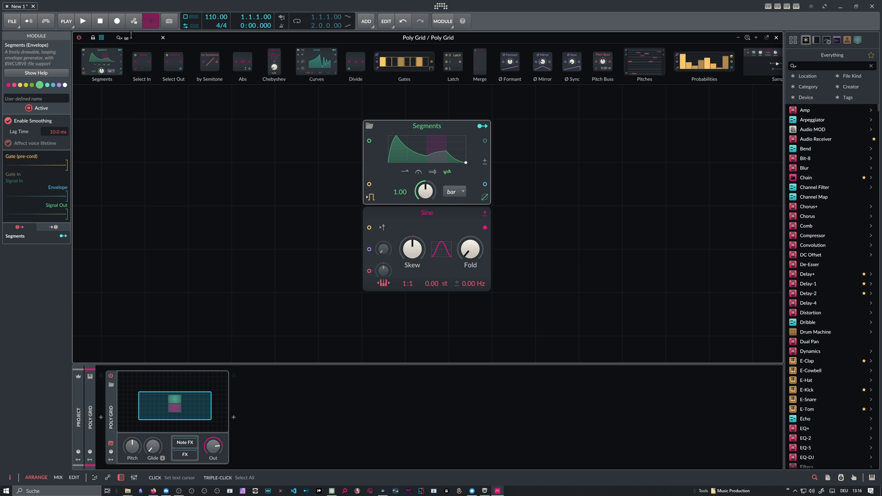
text(ad)
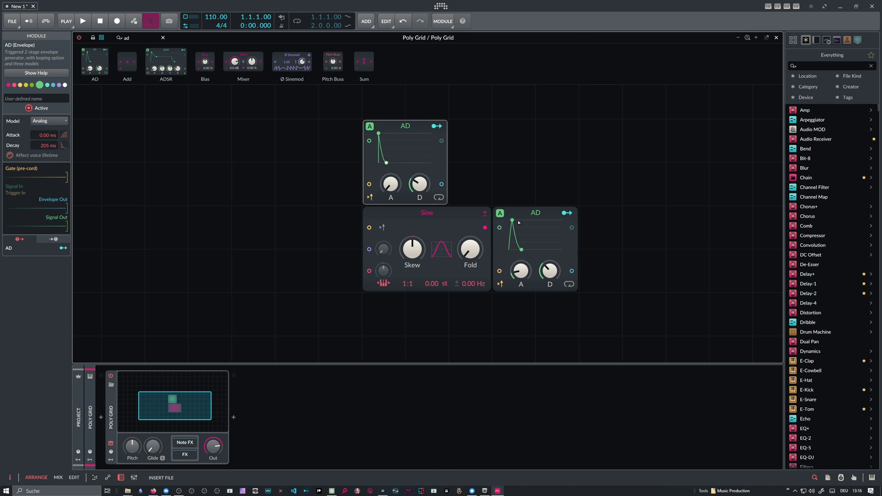
Add Oscilloscope and Gate modules, chaining Sine → AD → Oscilloscope → Audio Out
click(501, 213)
text(out)
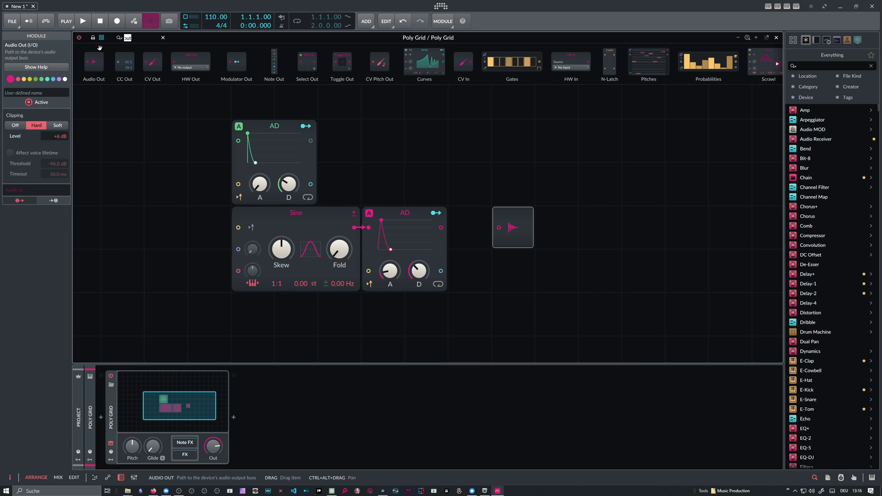
text(osc)
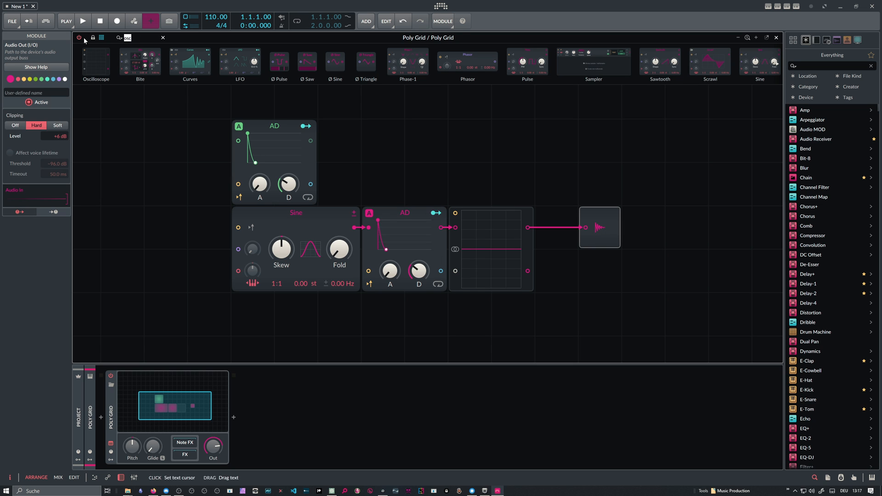
text(gate)
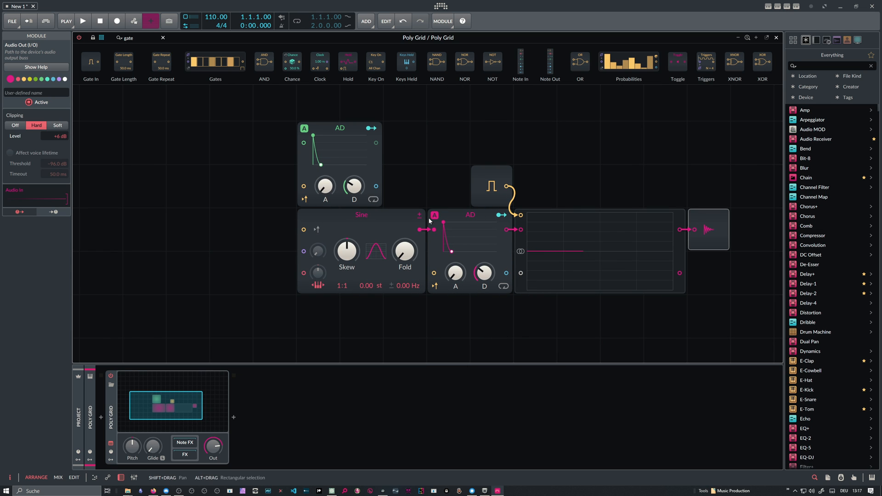
Add a Pitch module on the Sine's pitch input set to G0 (-29), then select the oscilloscope
click(134, 38)
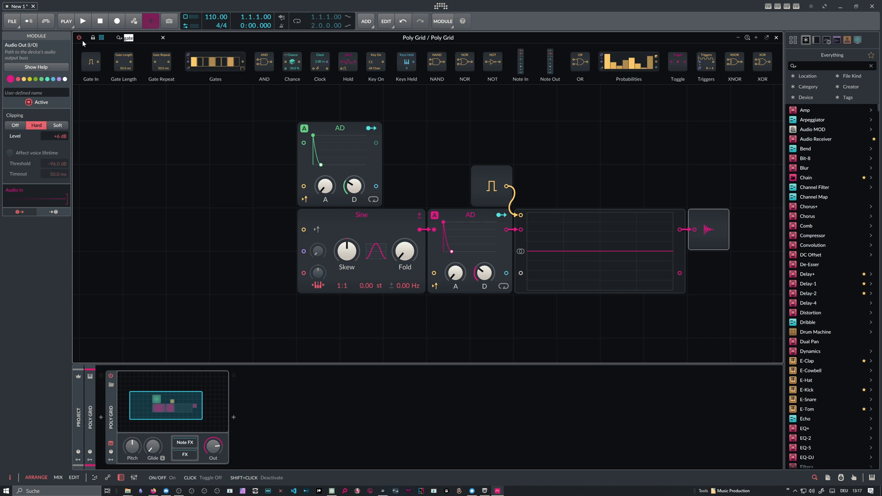
text(pid)
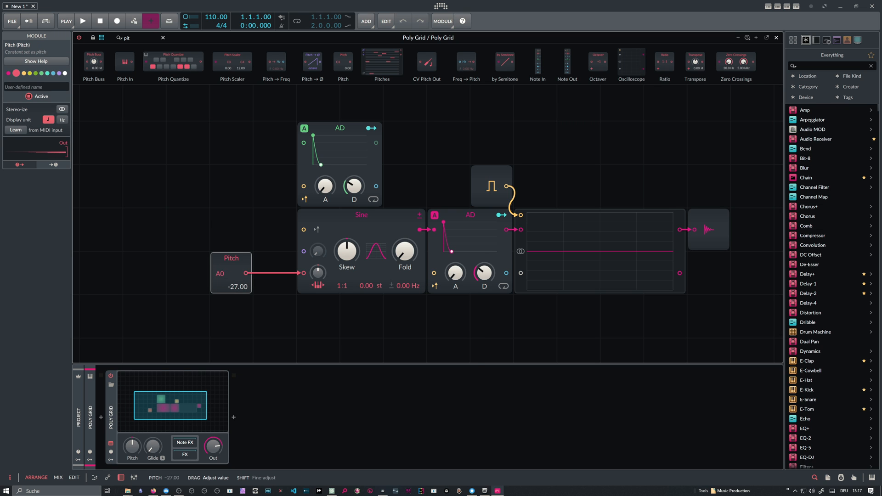
drag(318, 272, 318, 265)
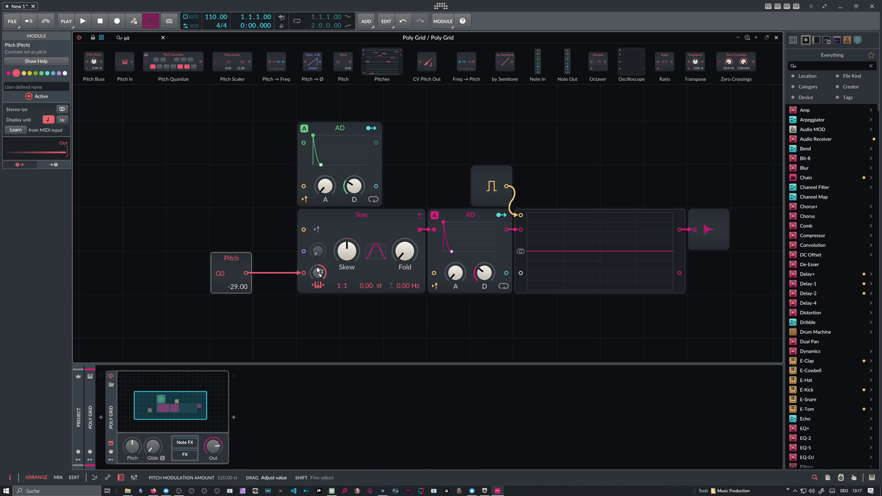
click(89, 411)
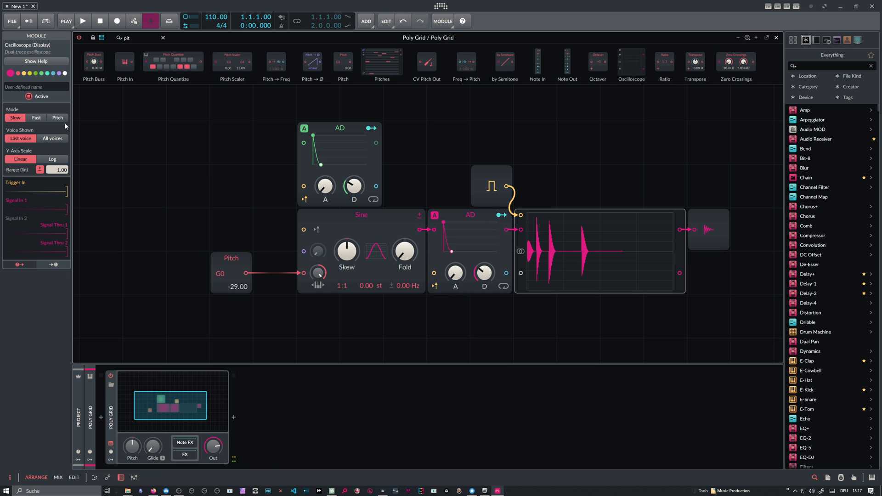
Switch the oscilloscope to Fast mode to show one decaying sine hit
click(36, 118)
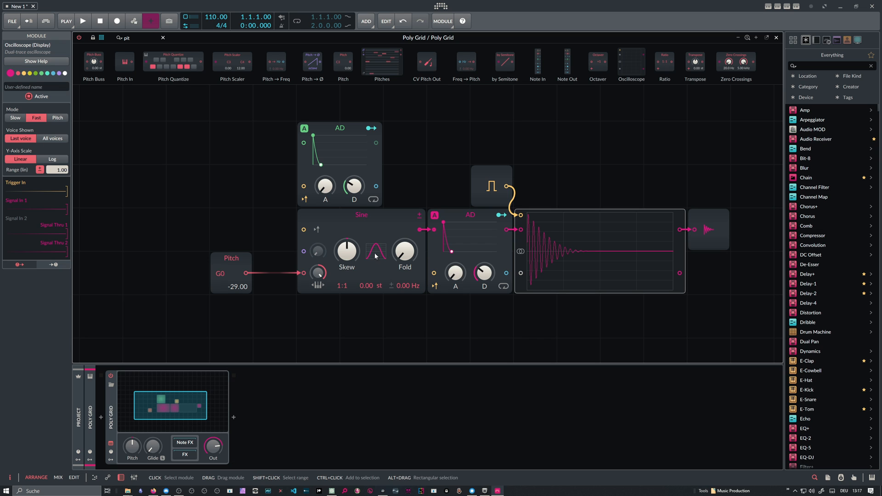
mouse_move(366, 186)
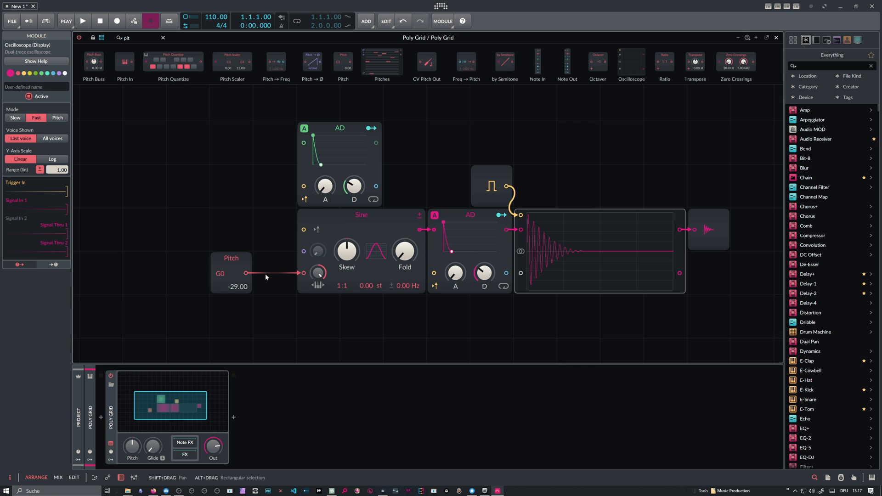
mouse_move(269, 277)
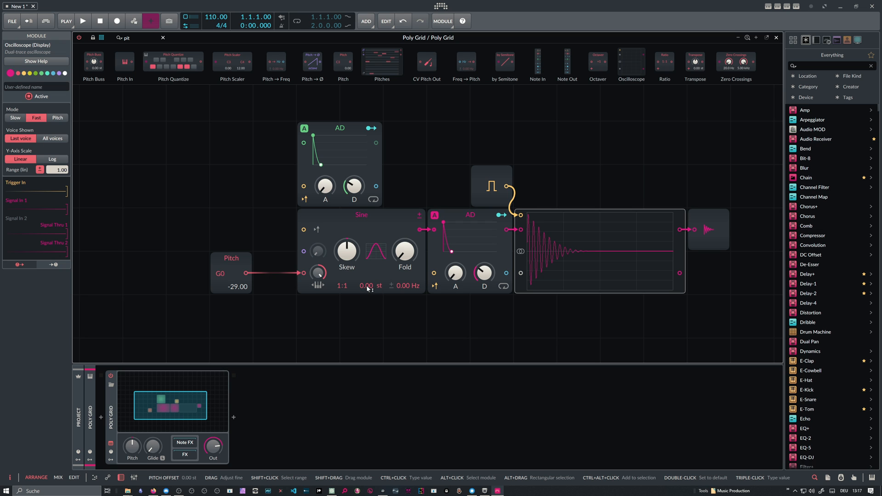
mouse_move(370, 288)
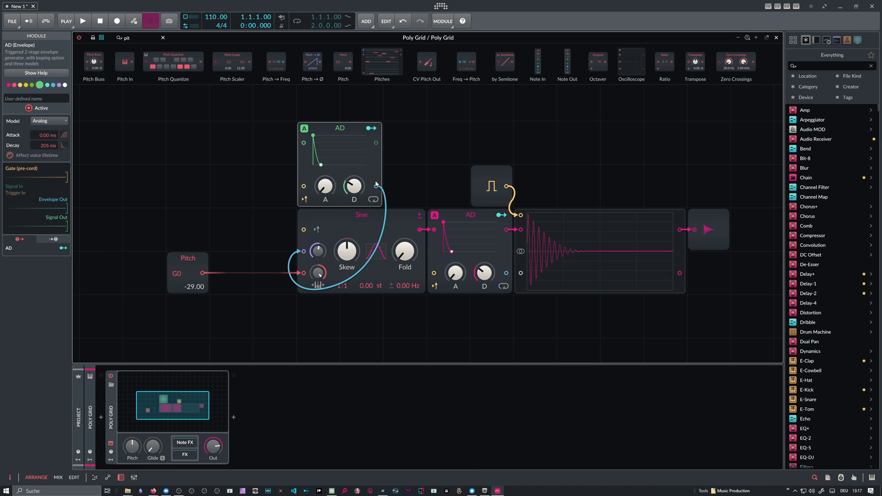
Sweep phase modulation amount (to 467%) and AD decay, settling decay at 174 ms
drag(316, 251, 316, 236)
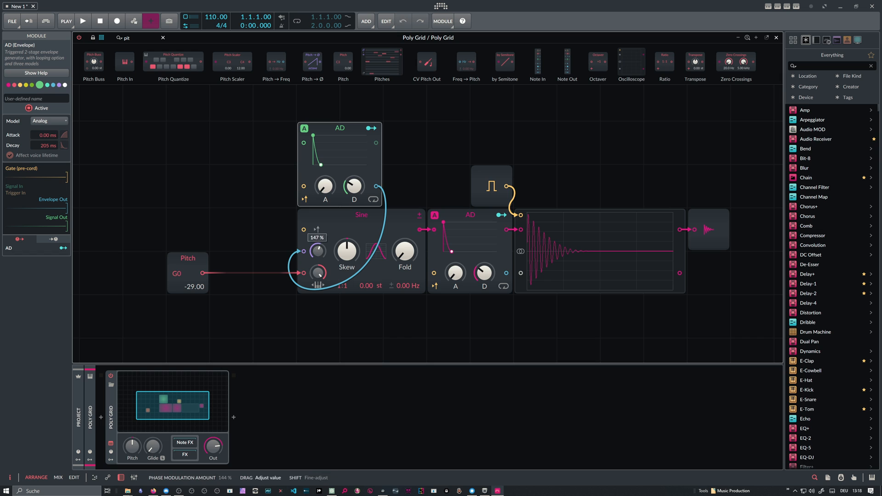
drag(353, 185, 353, 194)
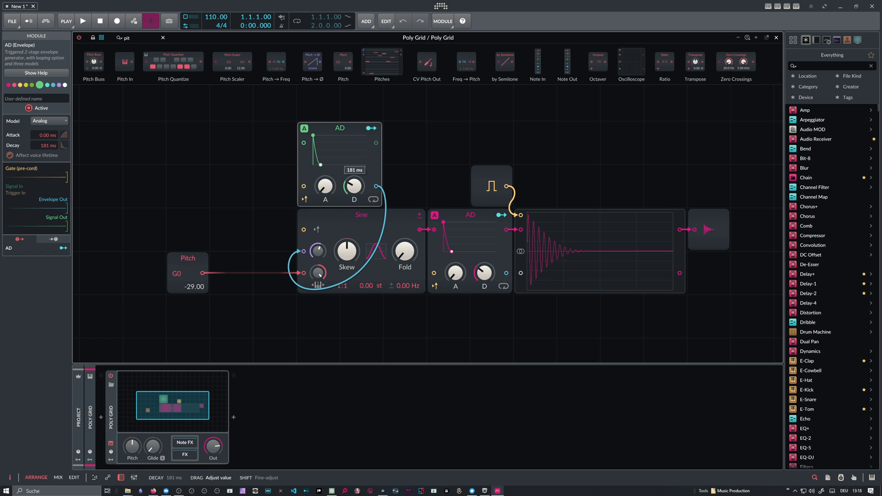
drag(354, 185, 356, 192)
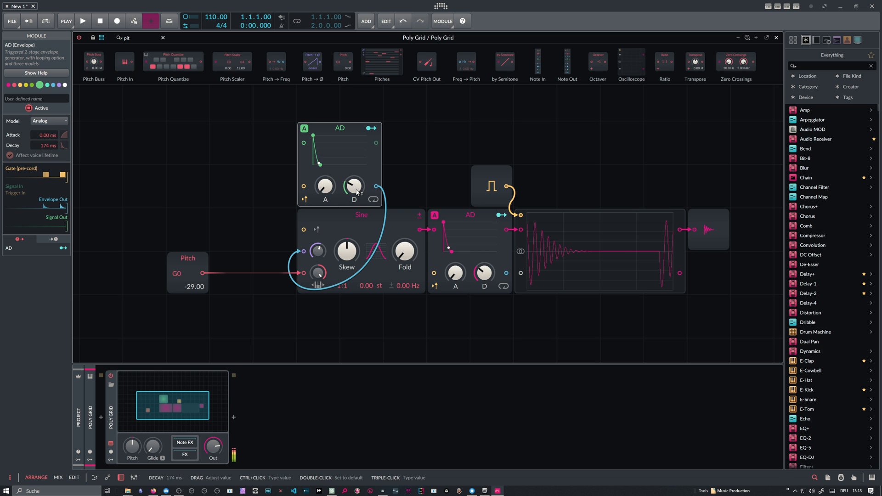
drag(354, 186, 354, 189)
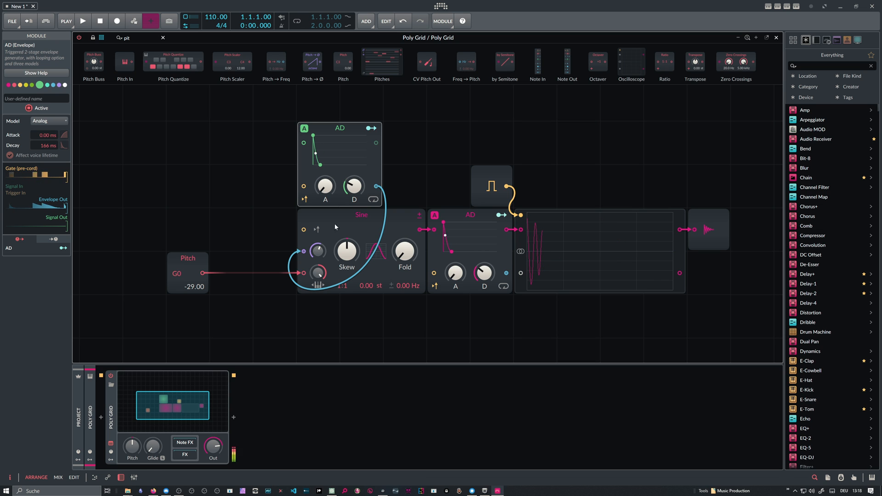
drag(316, 250, 317, 239)
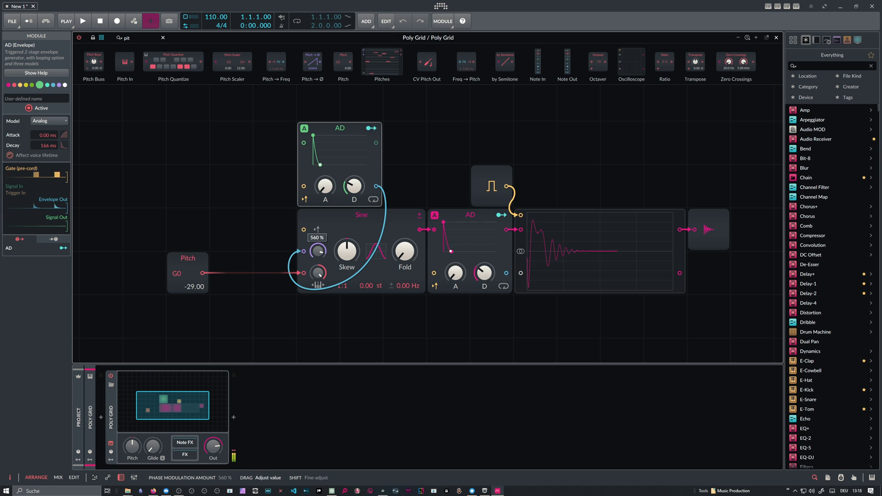
drag(318, 251, 318, 261)
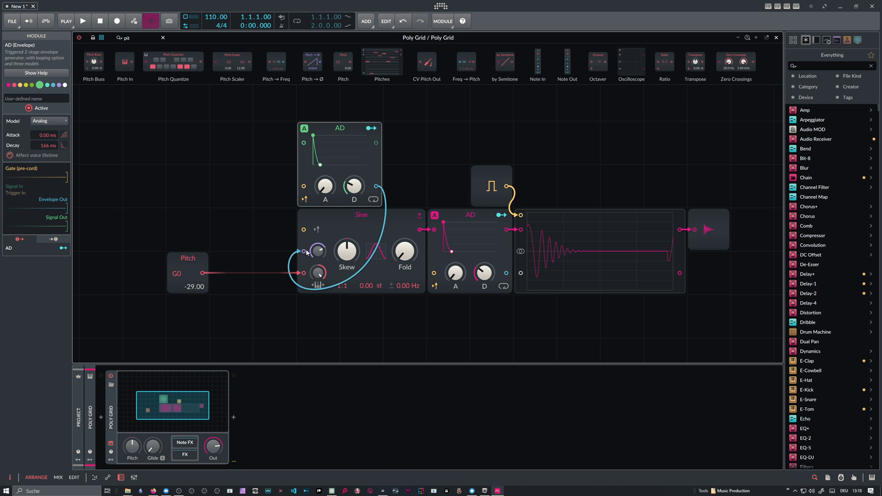
drag(354, 185, 354, 174)
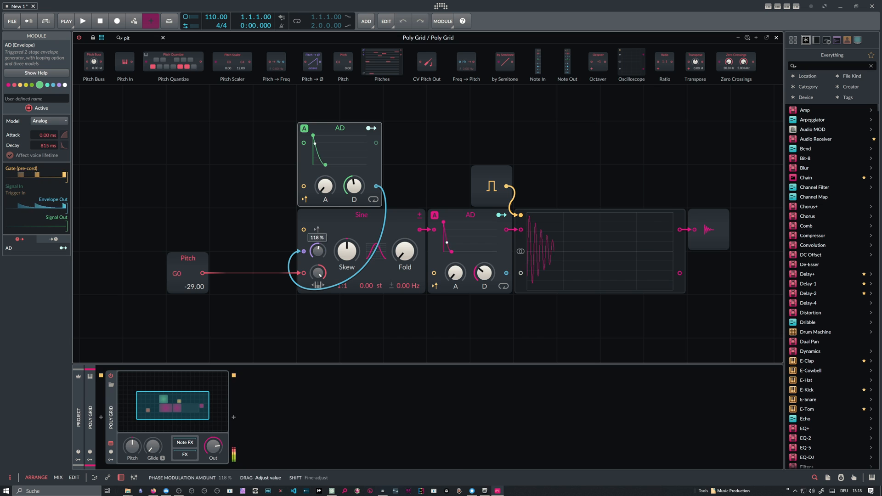
drag(317, 250, 316, 237)
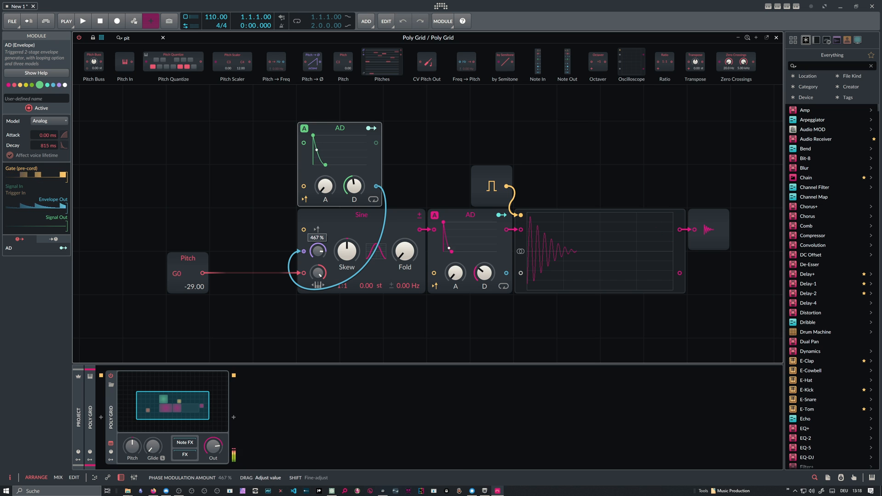
drag(353, 186, 353, 178)
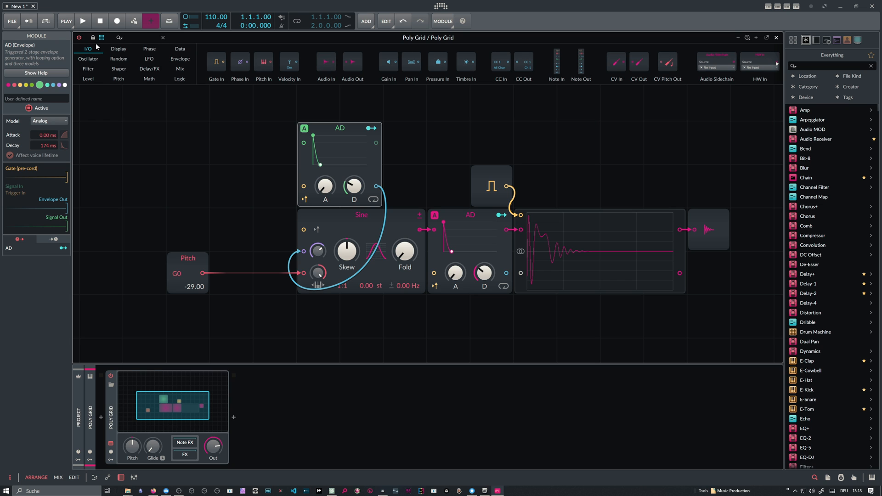
Scale the envelope by a -10 Constant via Multiply, then raise the phase modulation depth
text(mul)
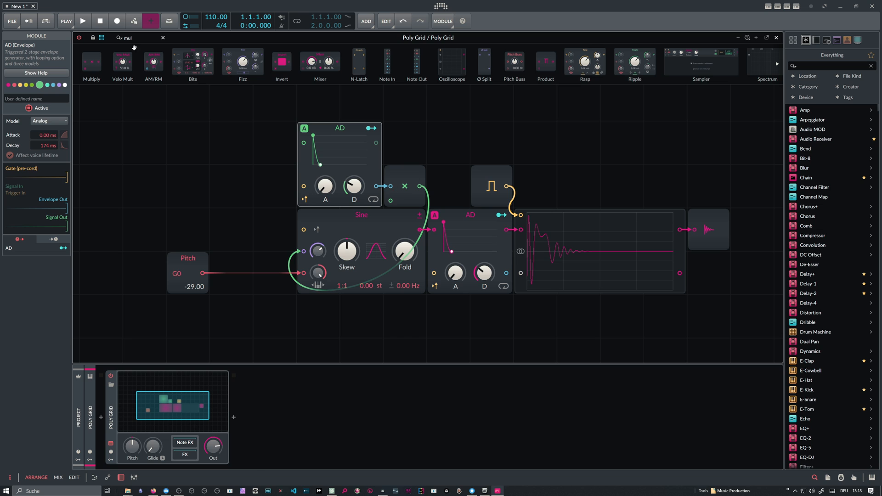
text(cons)
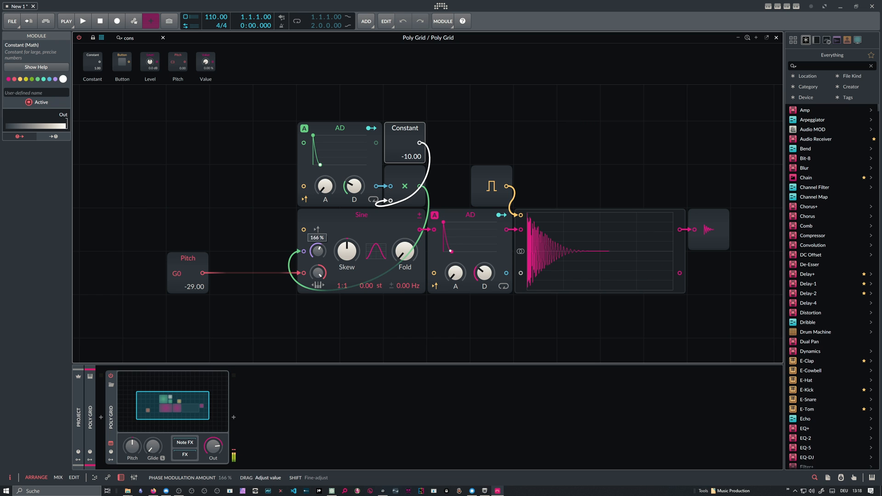
drag(317, 251, 317, 225)
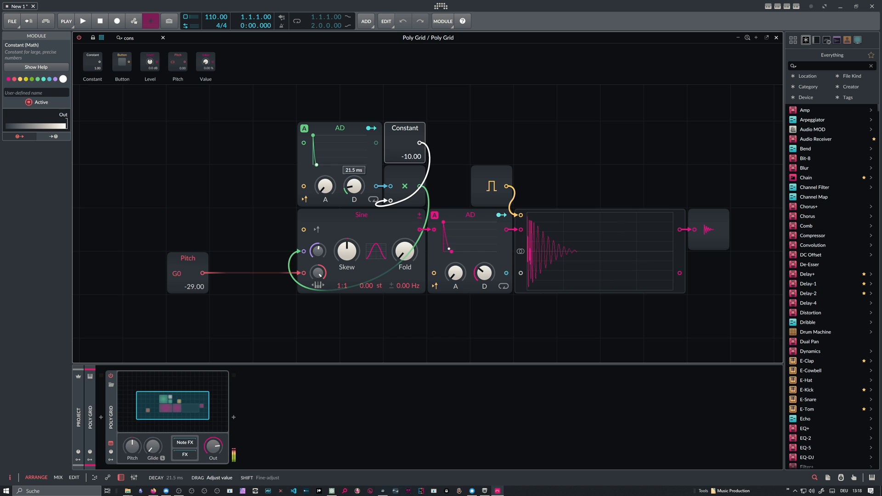
drag(318, 252, 318, 236)
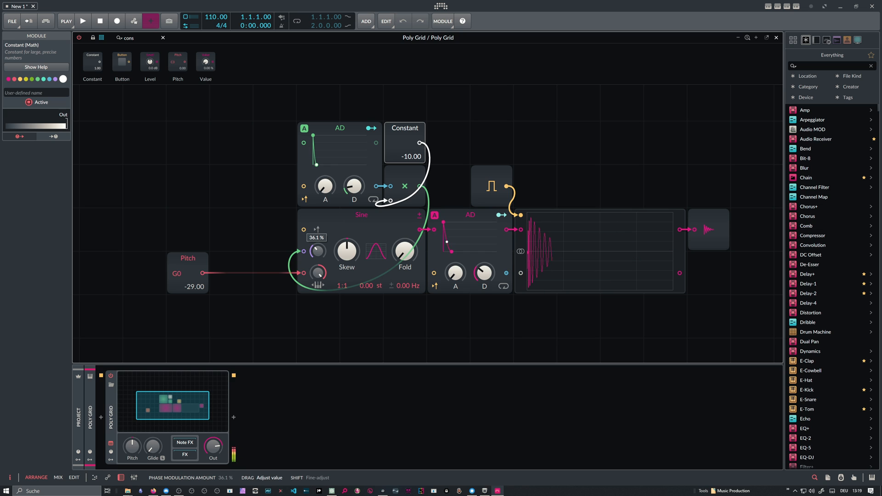
drag(316, 250, 317, 265)
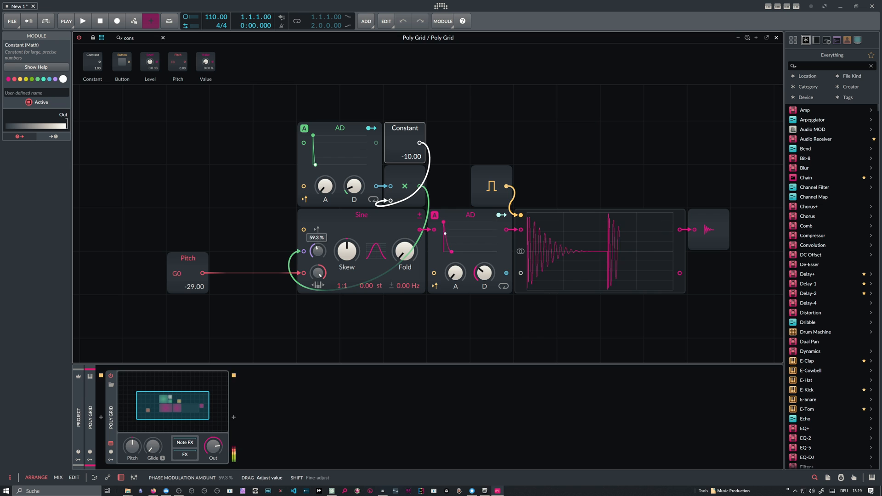
drag(316, 251, 317, 230)
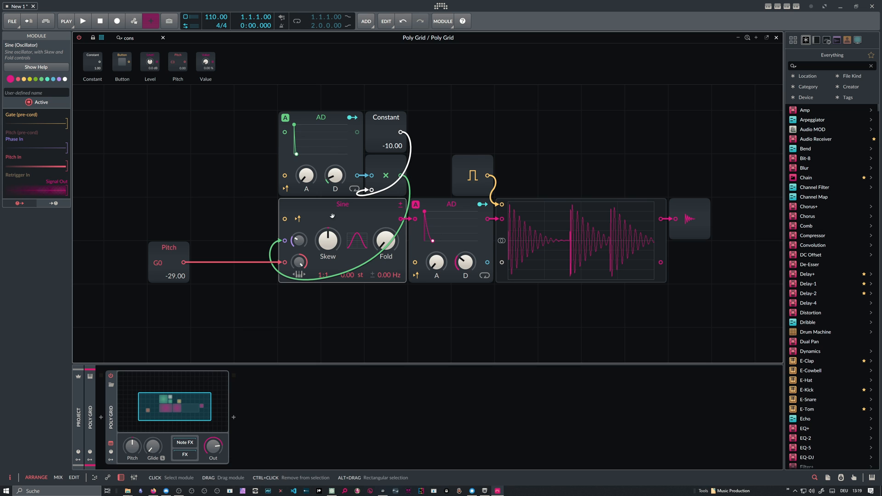
mouse_move(335, 175)
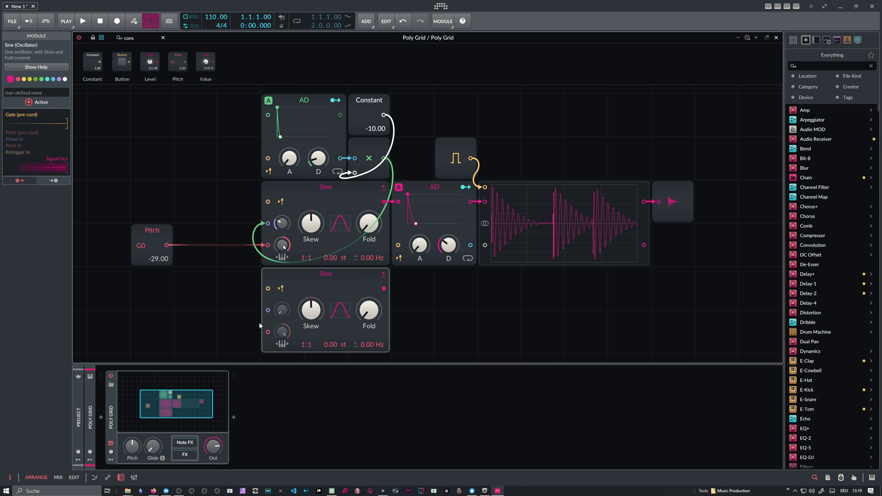
mouse_move(332, 304)
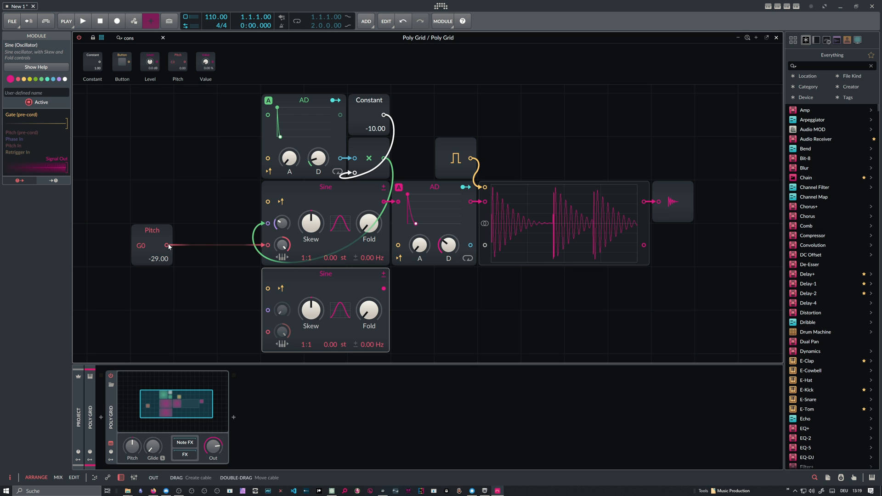
Cable the G0 Pitch module's output into the second Sine's pitch input
drag(167, 246, 284, 331)
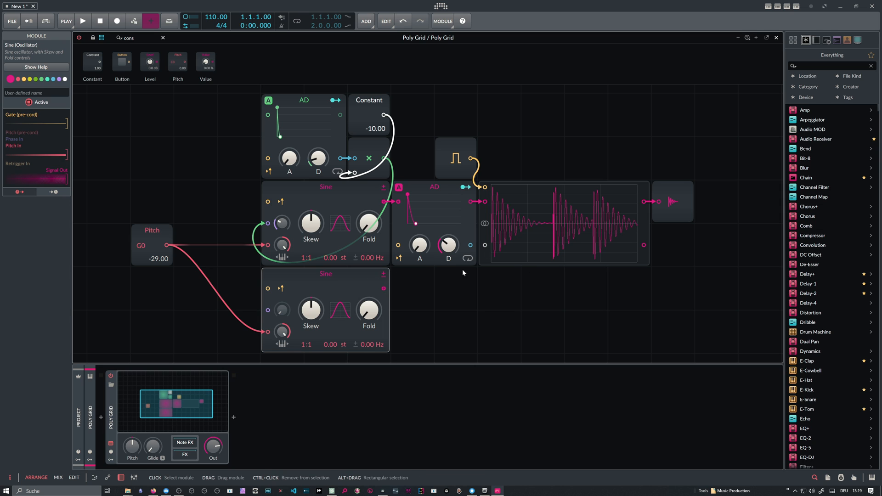
mouse_move(320, 234)
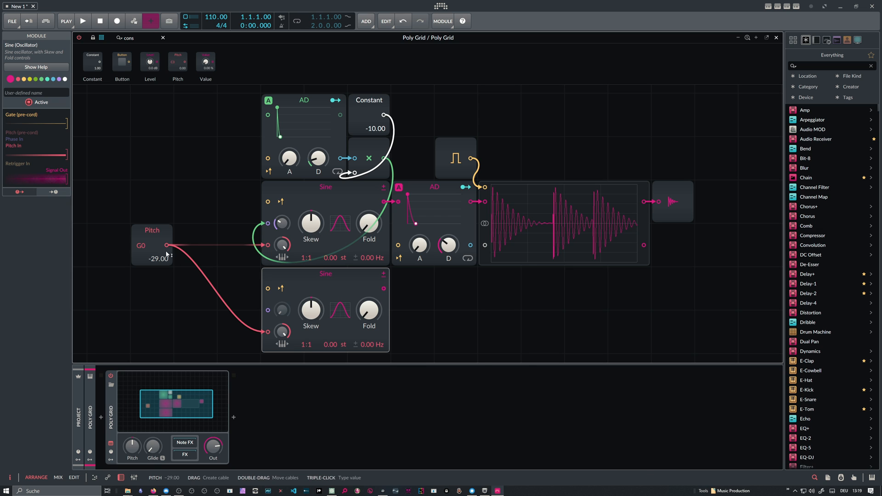
mouse_move(310, 218)
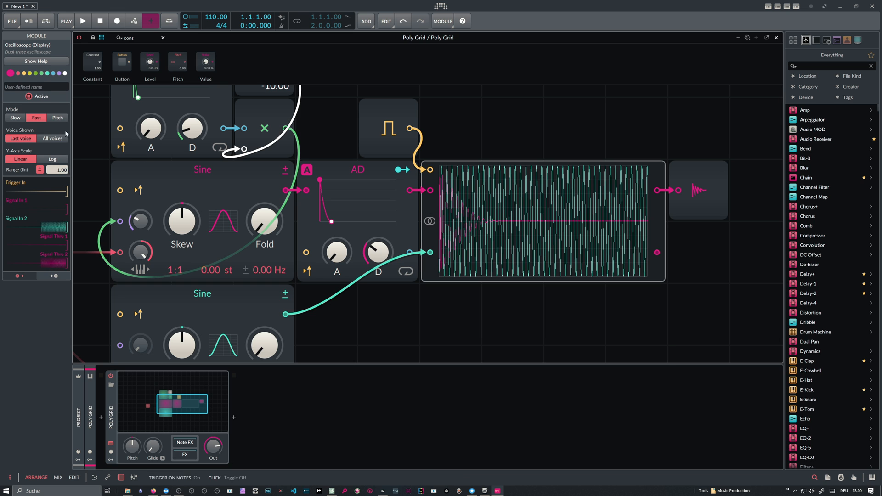
Toggle the oscilloscope between Slow and Fast modes and adjust the amp AD decay
click(16, 117)
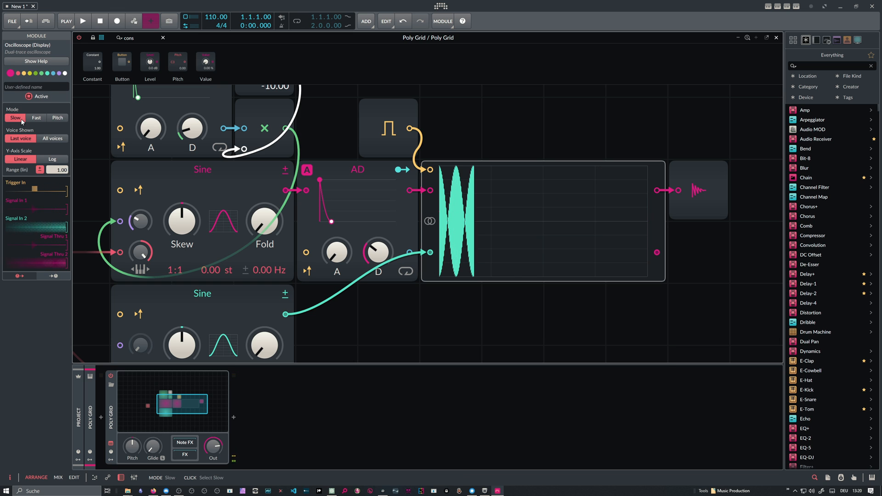
click(36, 118)
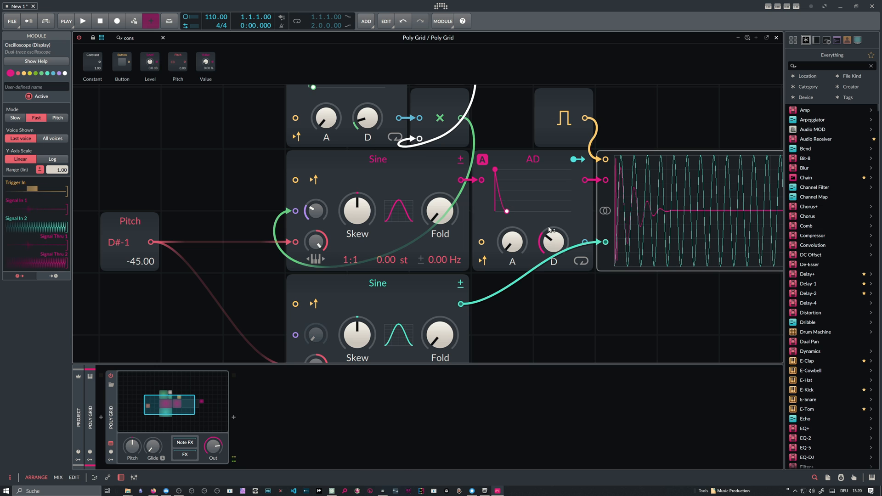
drag(553, 243, 553, 225)
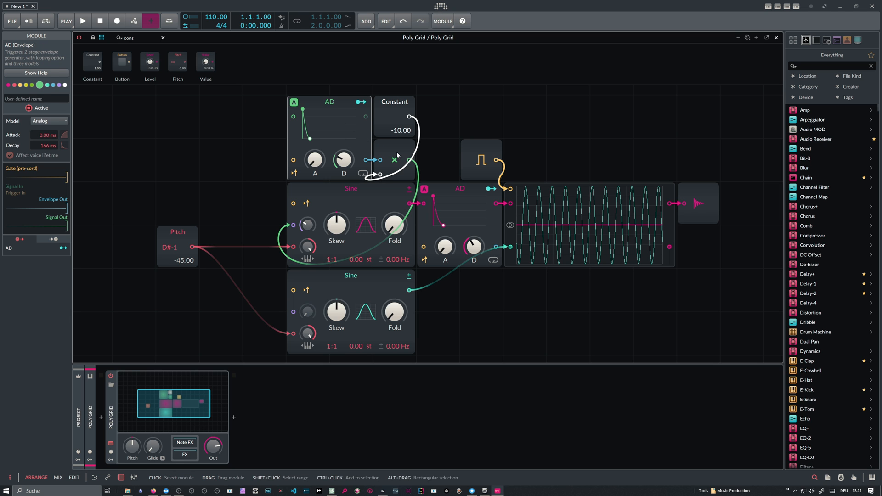
Select the Multiply module and set the Pitch note back to G0 (-29)
click(394, 160)
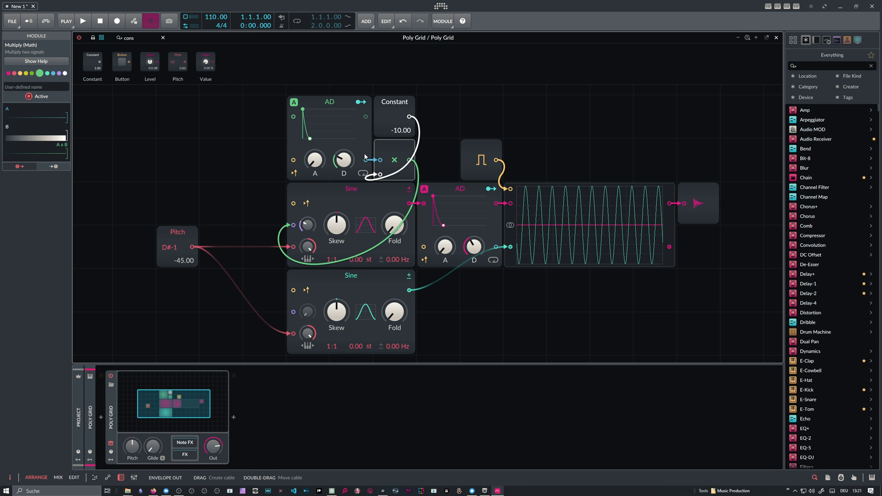
mouse_move(191, 227)
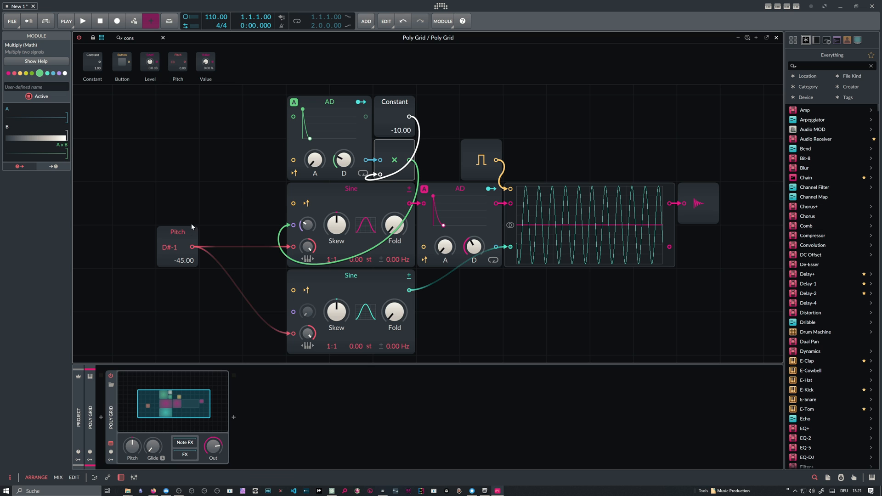
drag(178, 247, 177, 231)
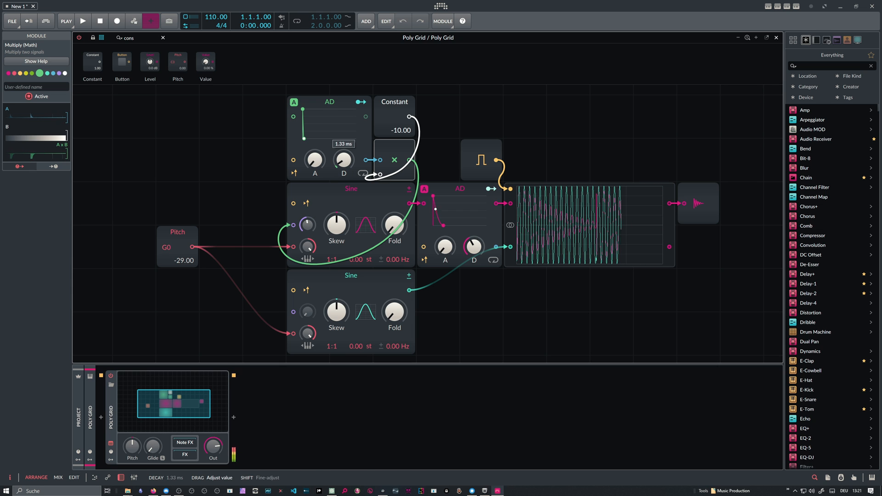
Tune the pitch AD decay to about 7.76 ms and Sine phase modulation to 115%
drag(343, 159, 344, 153)
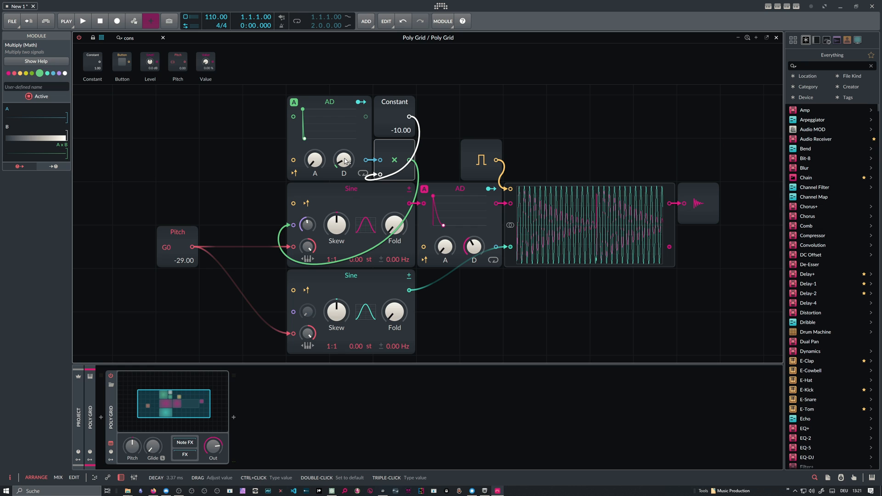
mouse_move(323, 198)
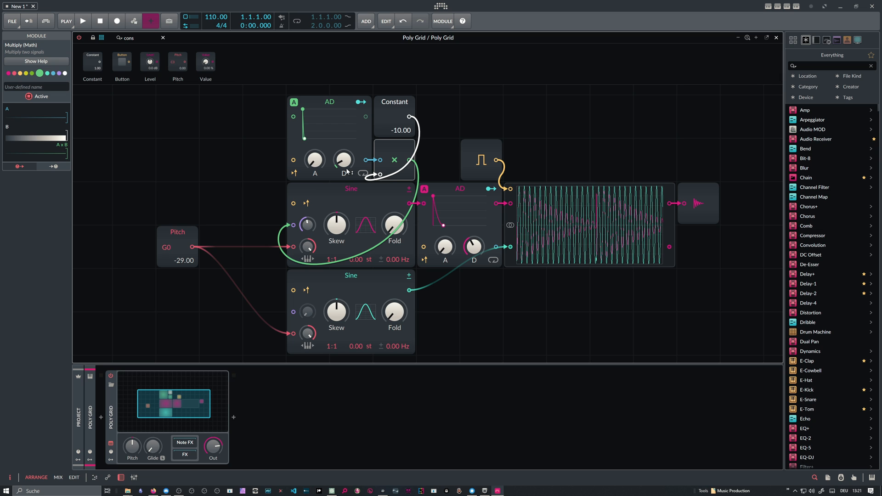
drag(344, 160, 343, 146)
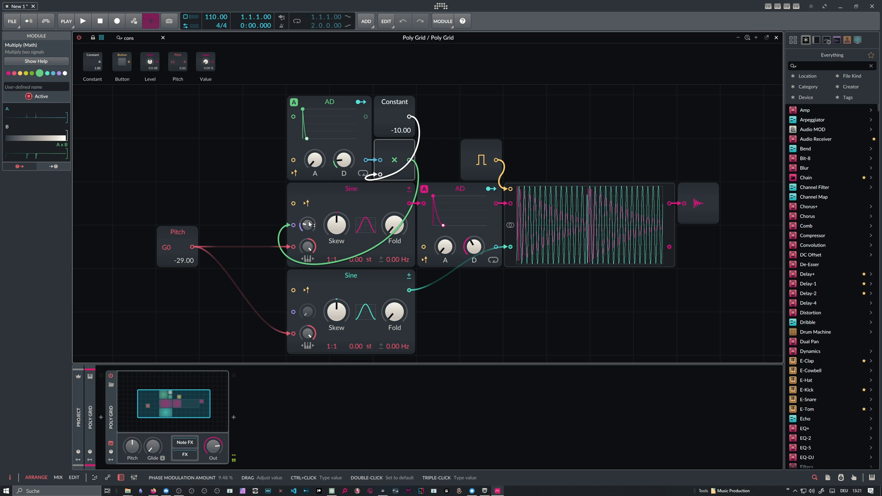
drag(343, 159, 343, 146)
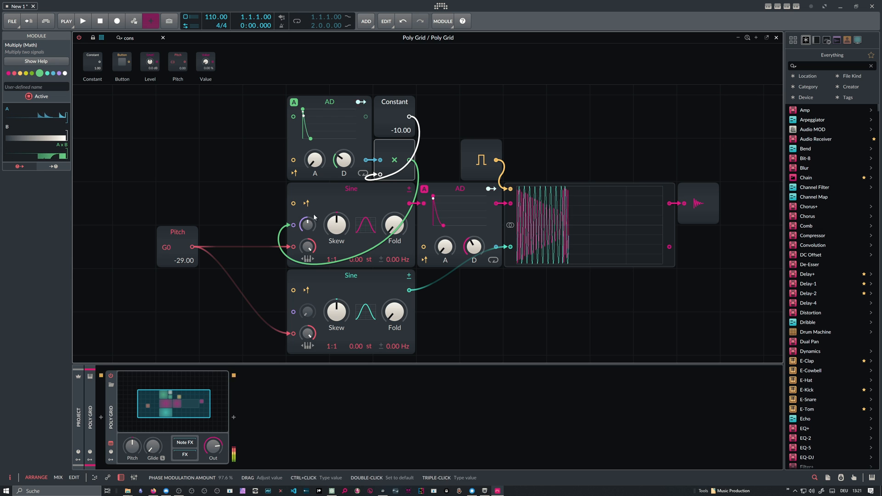
drag(306, 226, 306, 208)
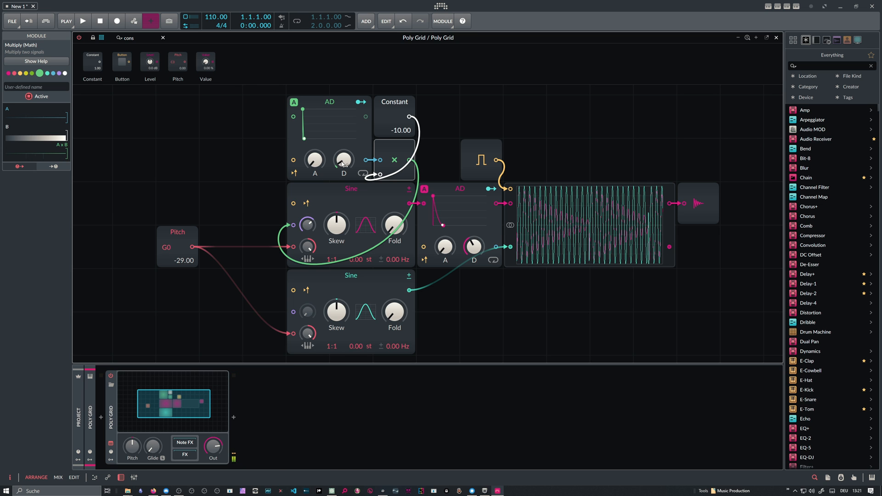
drag(343, 159, 342, 163)
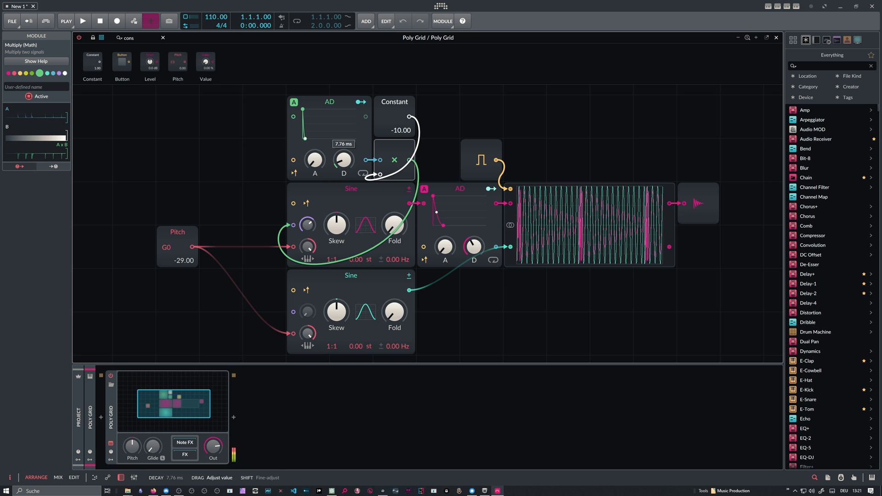
drag(308, 225, 308, 219)
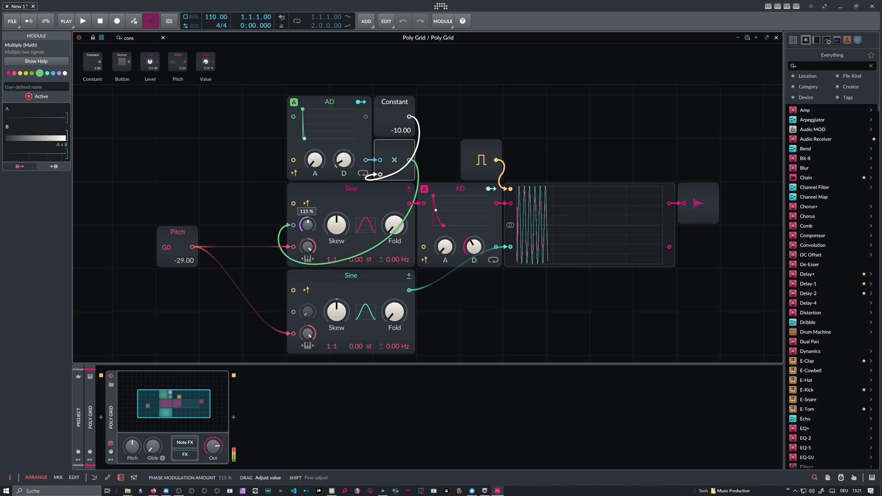
drag(343, 160, 343, 146)
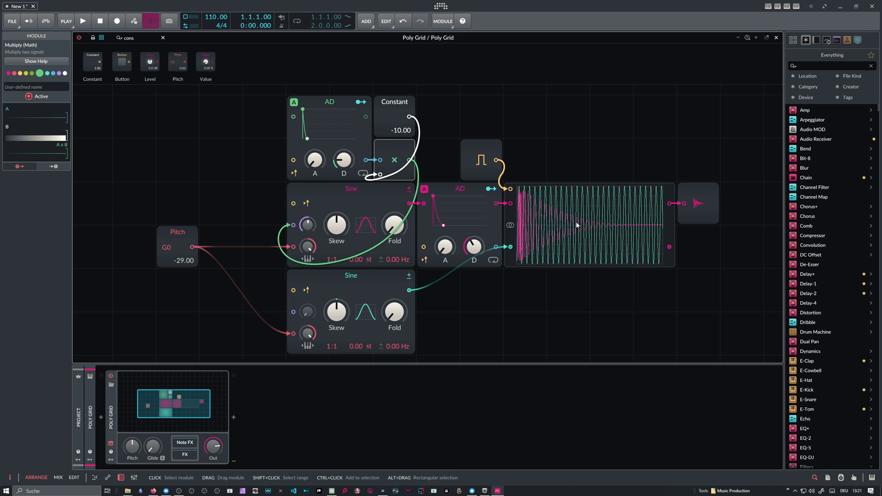
click(365, 275)
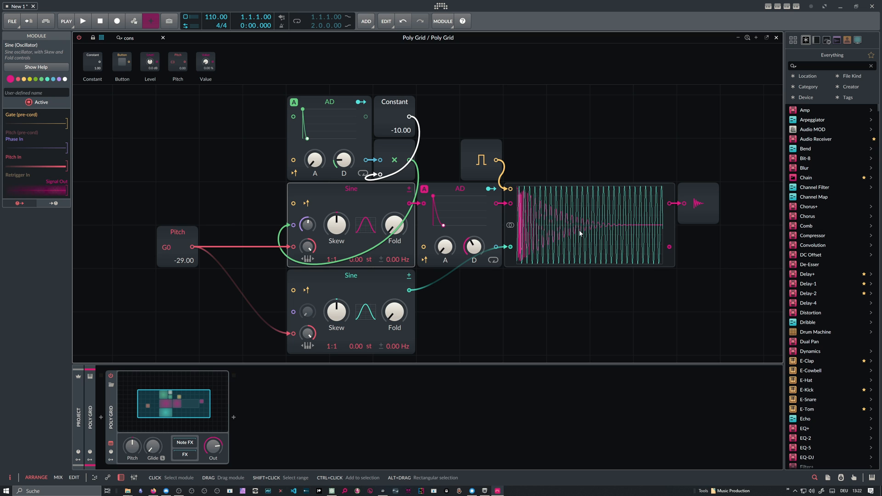
mouse_move(445, 239)
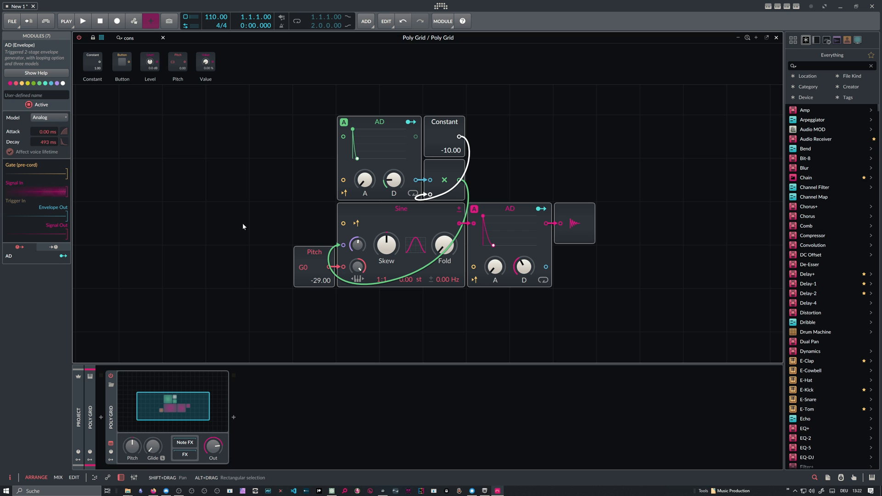
mouse_move(312, 229)
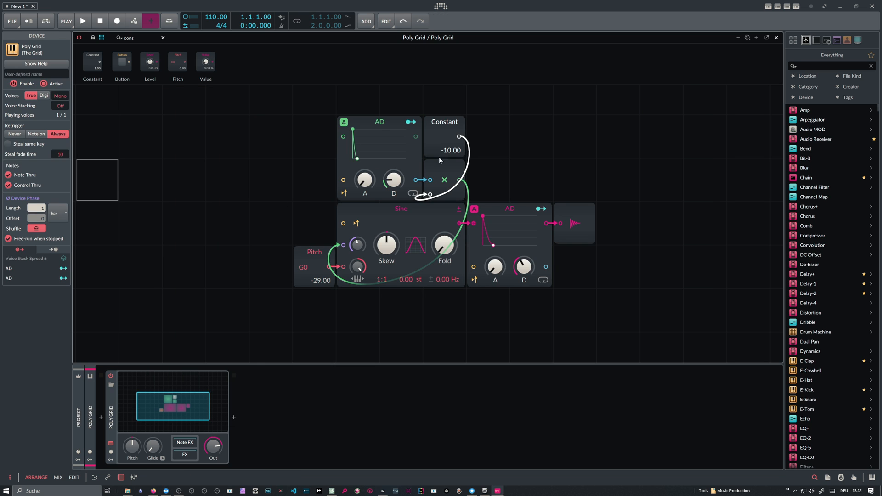
mouse_move(388, 227)
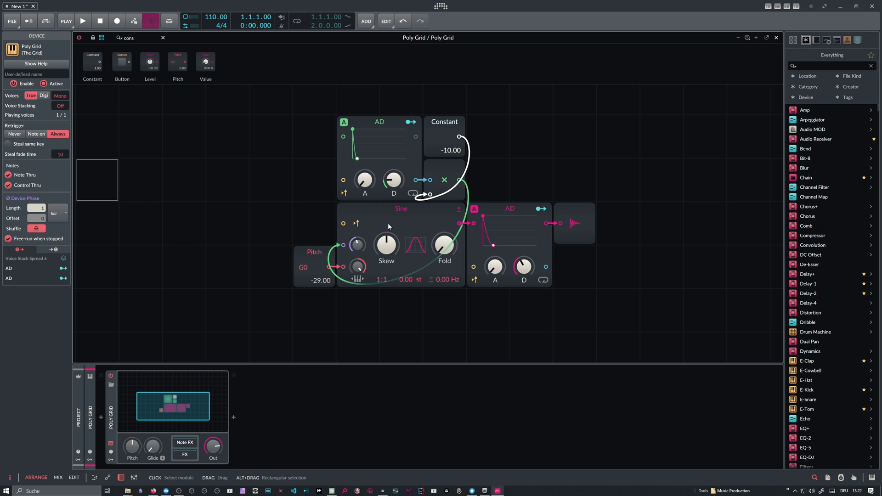
mouse_move(411, 222)
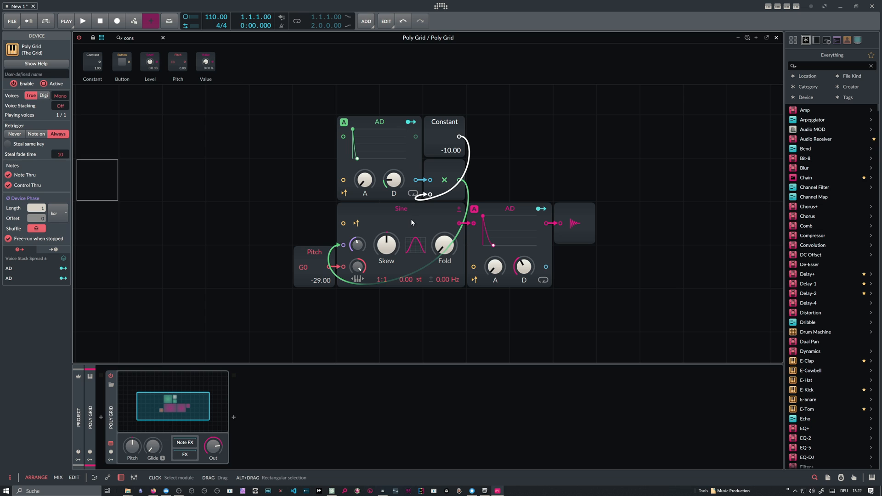
mouse_move(451, 226)
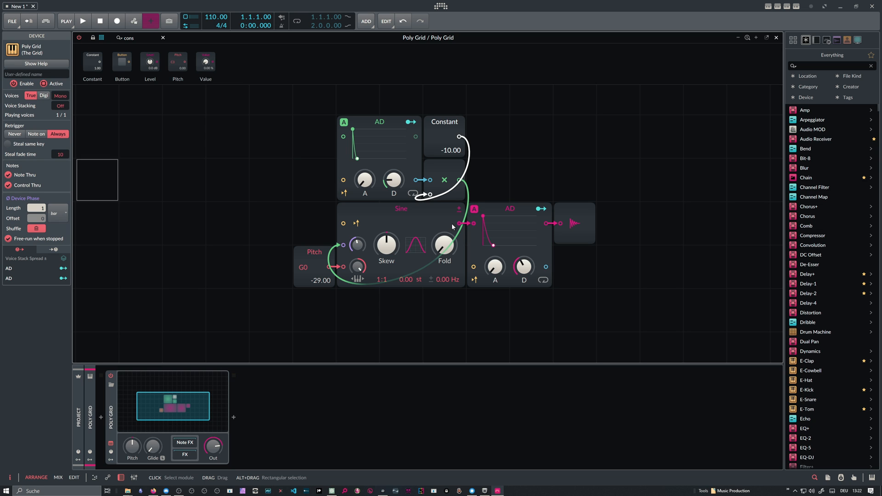